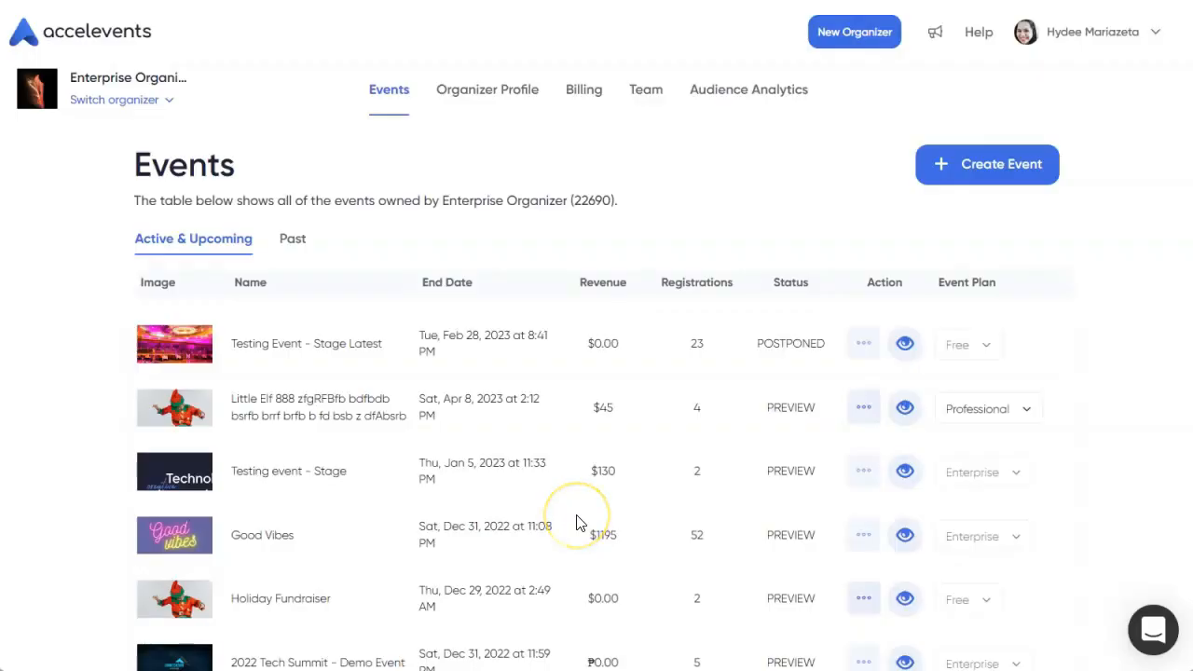
{"action": "mouse_move", "coordinate": [578, 519]}
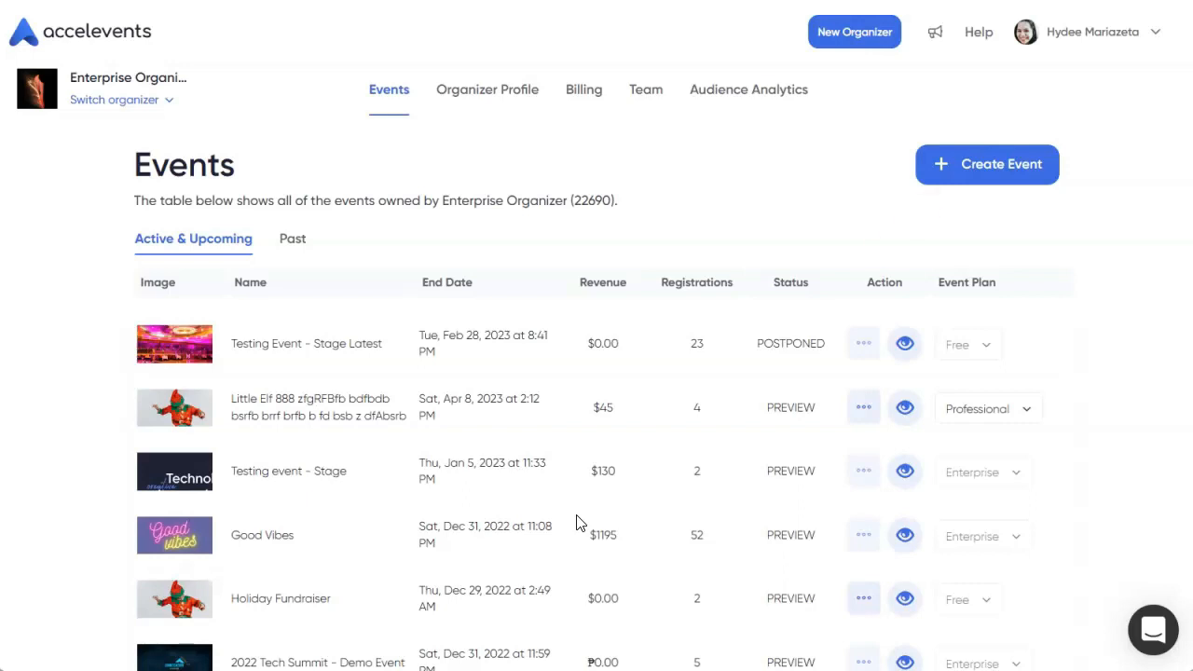
Start a new event with Fundraising as the element and Text to Give as the tool
{"action": "left_click", "coordinate": [987, 164]}
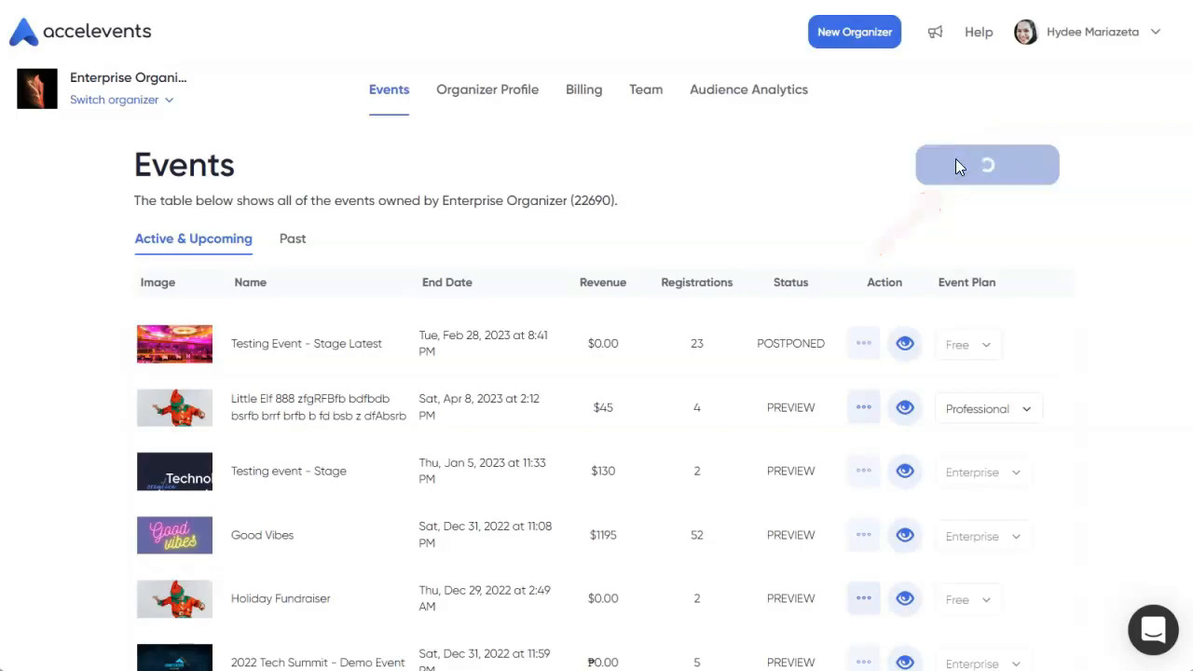
{"action": "left_click", "coordinate": [989, 164]}
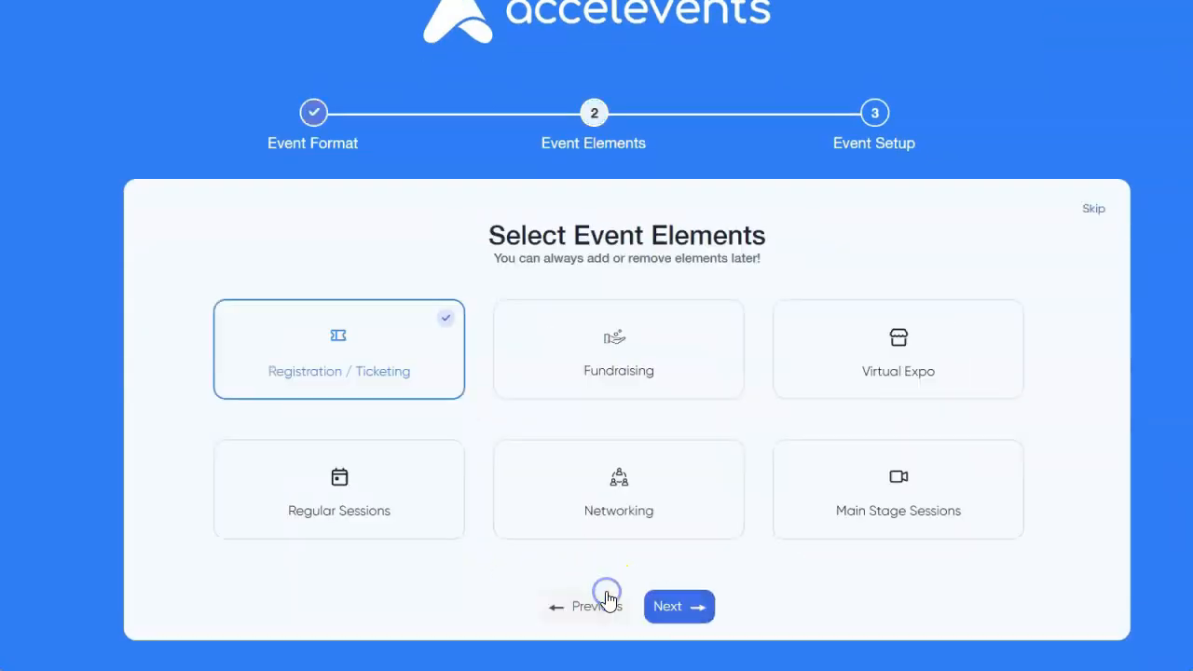
{"action": "left_click", "coordinate": [619, 349]}
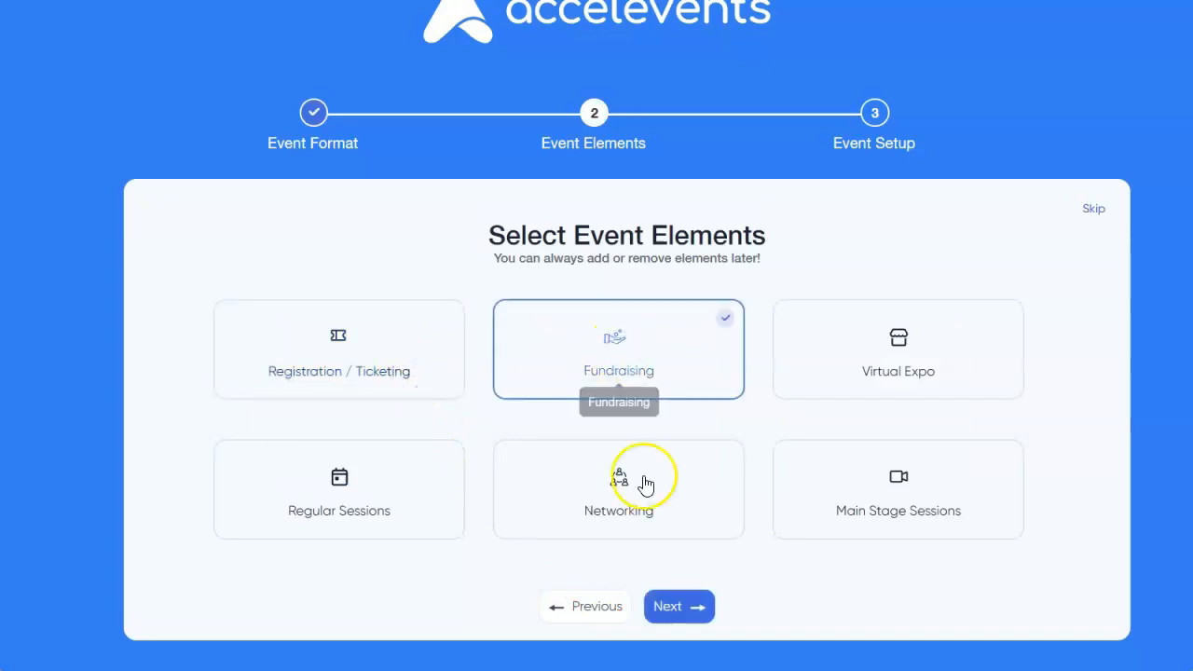
{"action": "left_click", "coordinate": [679, 606]}
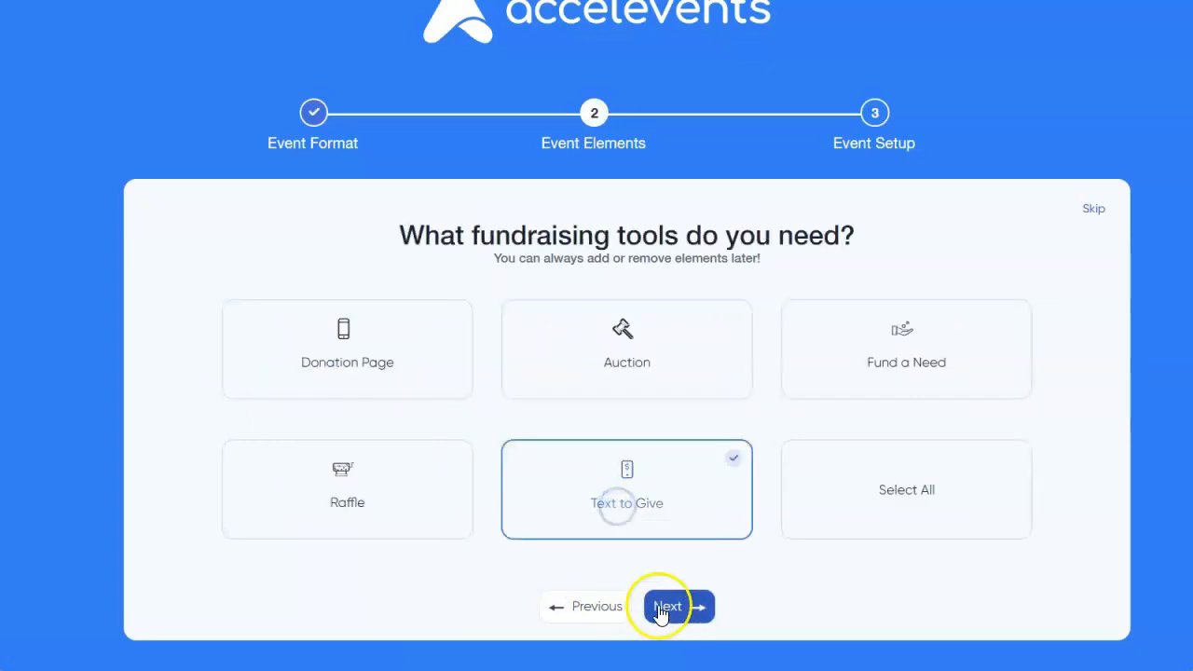
{"action": "left_click", "coordinate": [678, 606]}
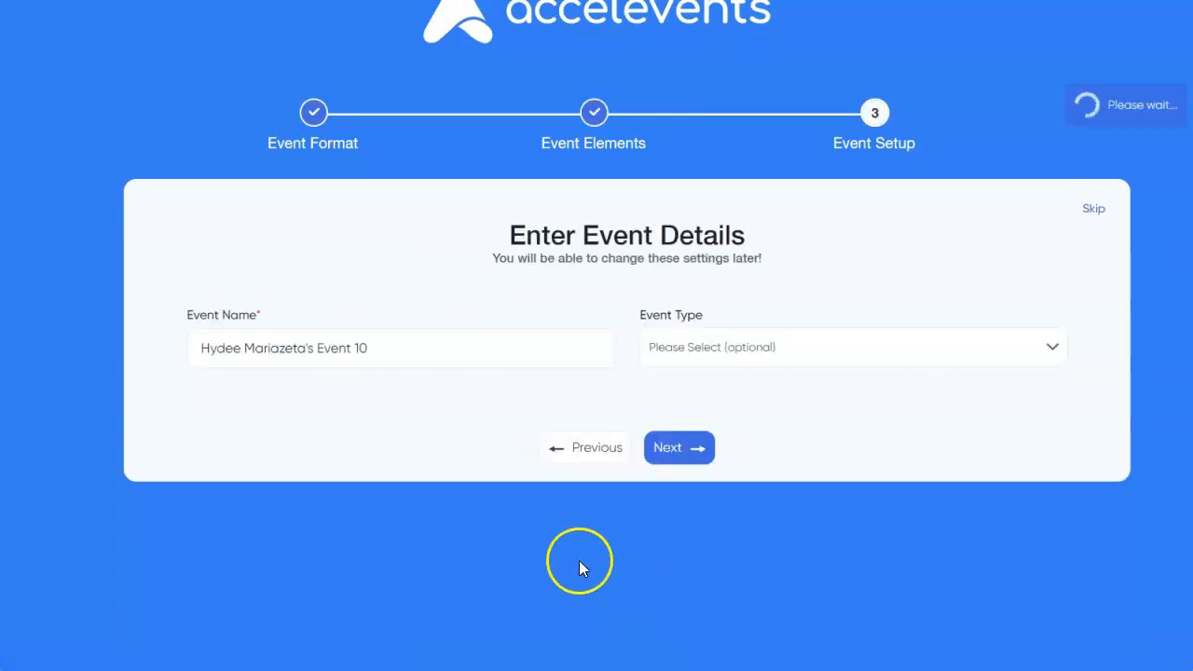
Name the event 'Fundraiser 2025' and set its event type to Fundraiser
{"action": "type", "text": "Fundrai"}
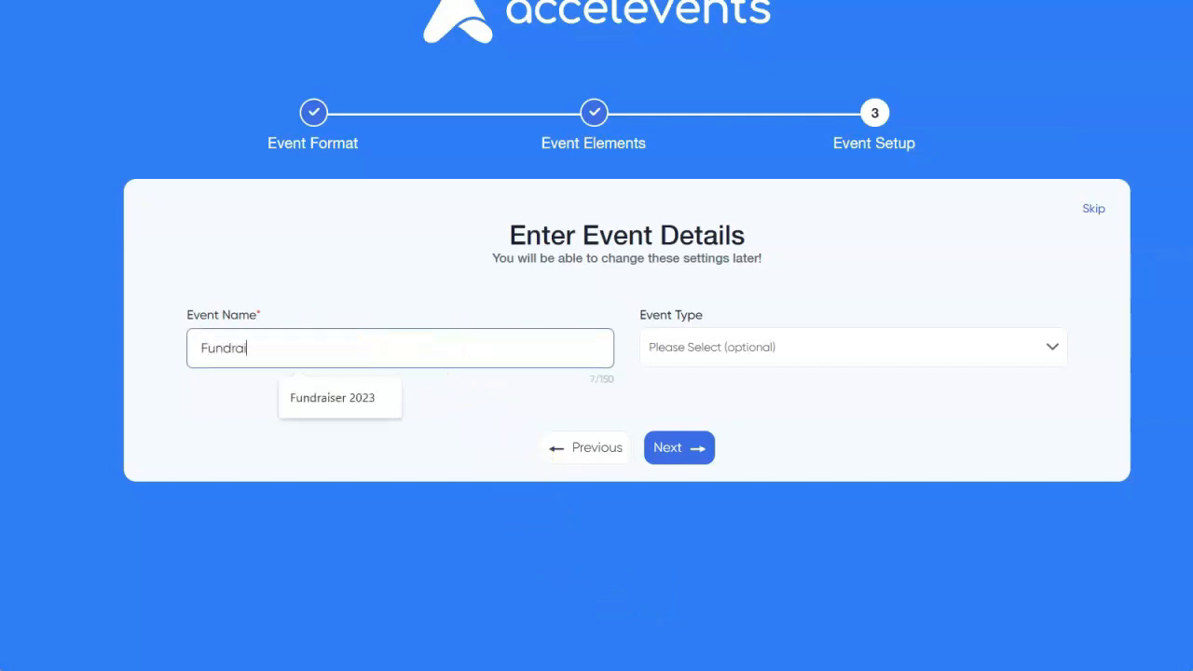
{"action": "type", "text": "Fundraiser 2025"}
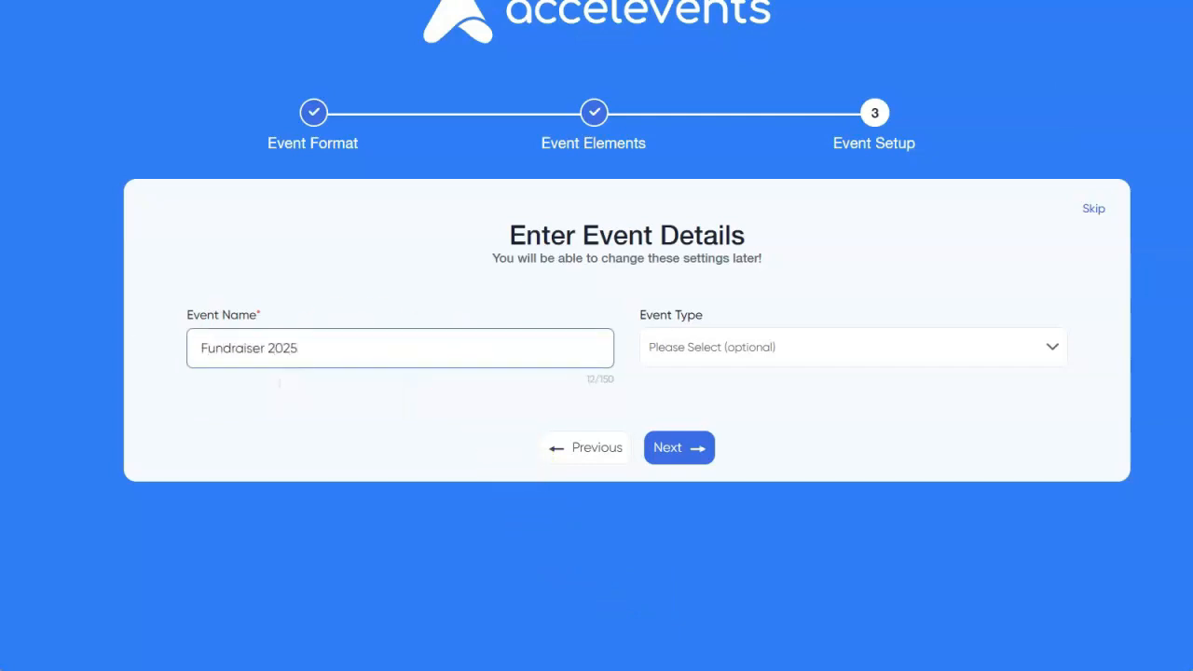
{"action": "left_click", "coordinate": [848, 347]}
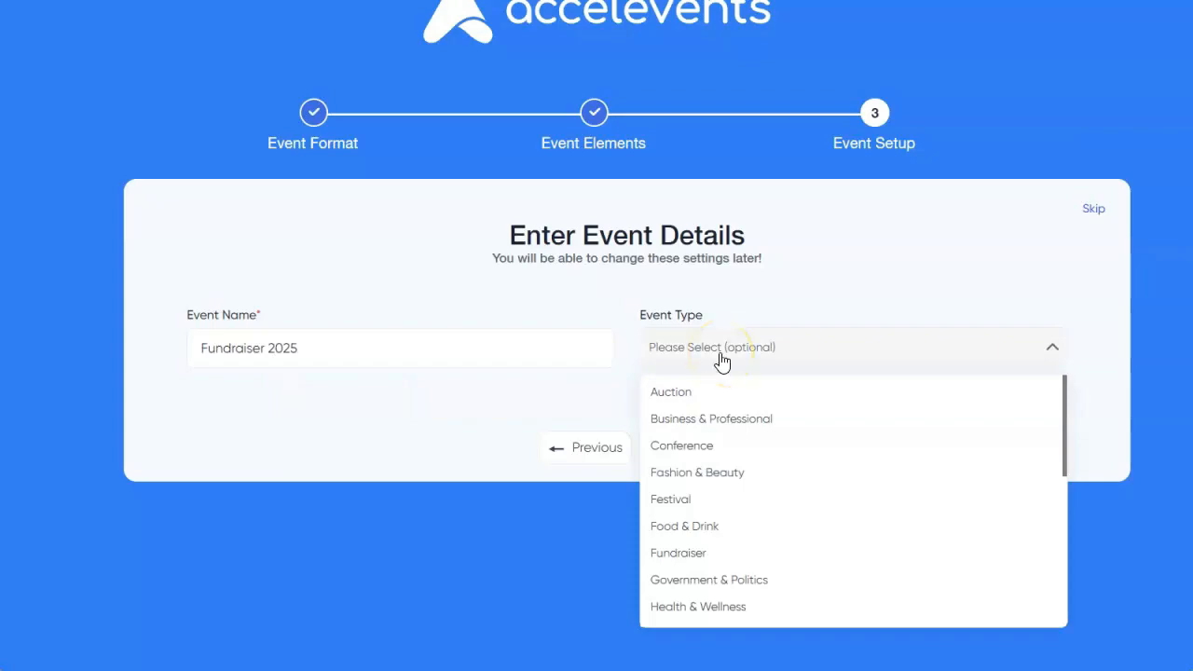
{"action": "left_click", "coordinate": [679, 552]}
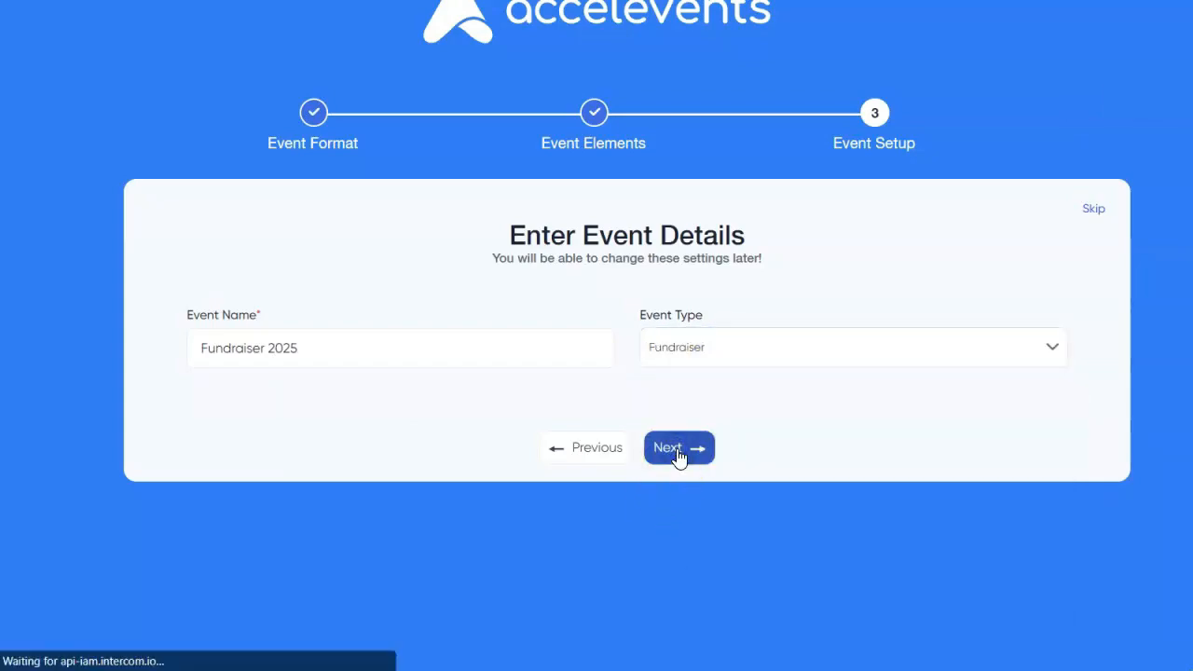
Finish setup to create Fundraiser 2025 and review its Design Event Website page
{"action": "left_click", "coordinate": [679, 448]}
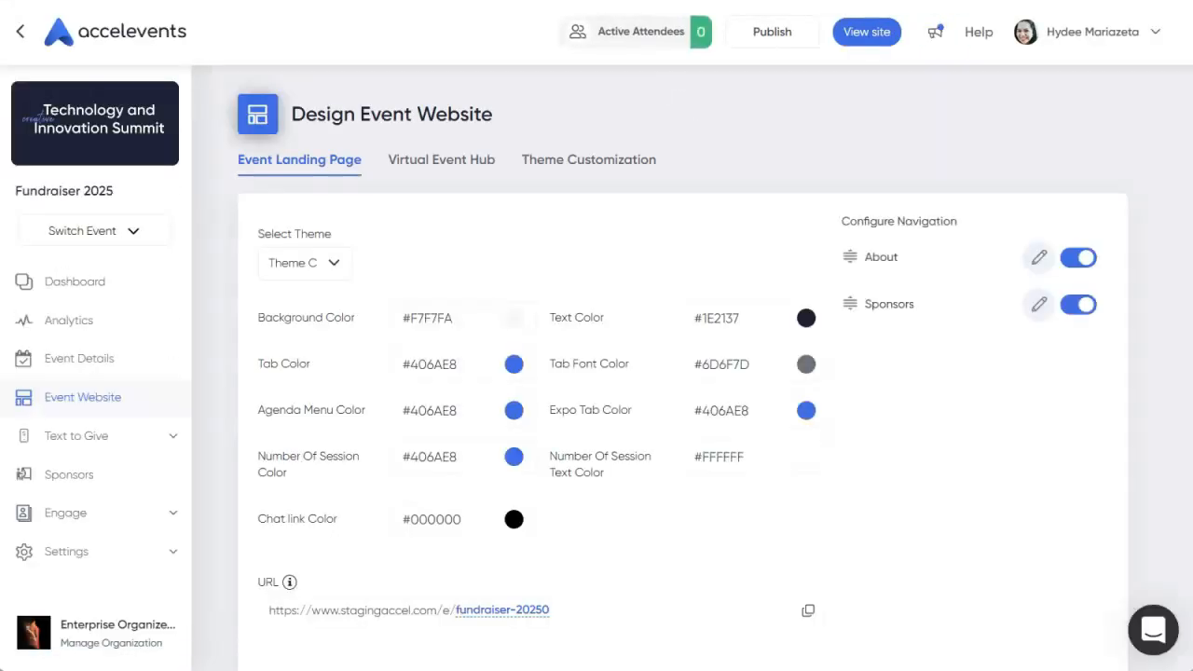
{"action": "scroll", "scroll_direction": "down", "scroll_amount": 3}
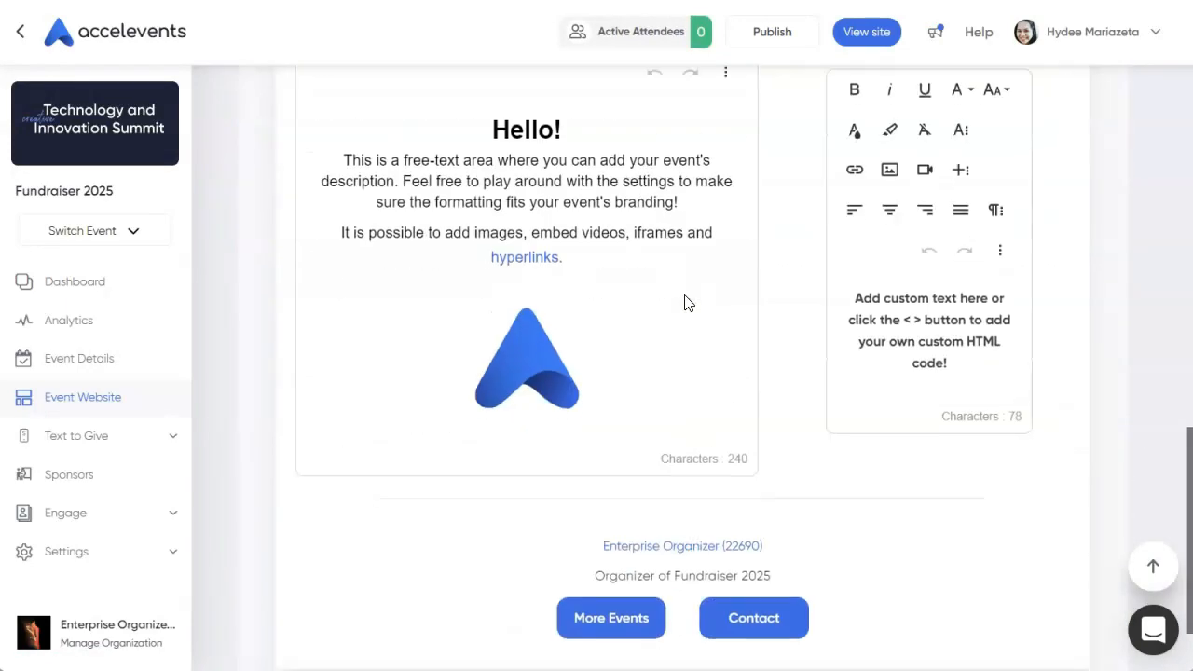
{"action": "scroll", "scroll_direction": "up", "scroll_amount": 3}
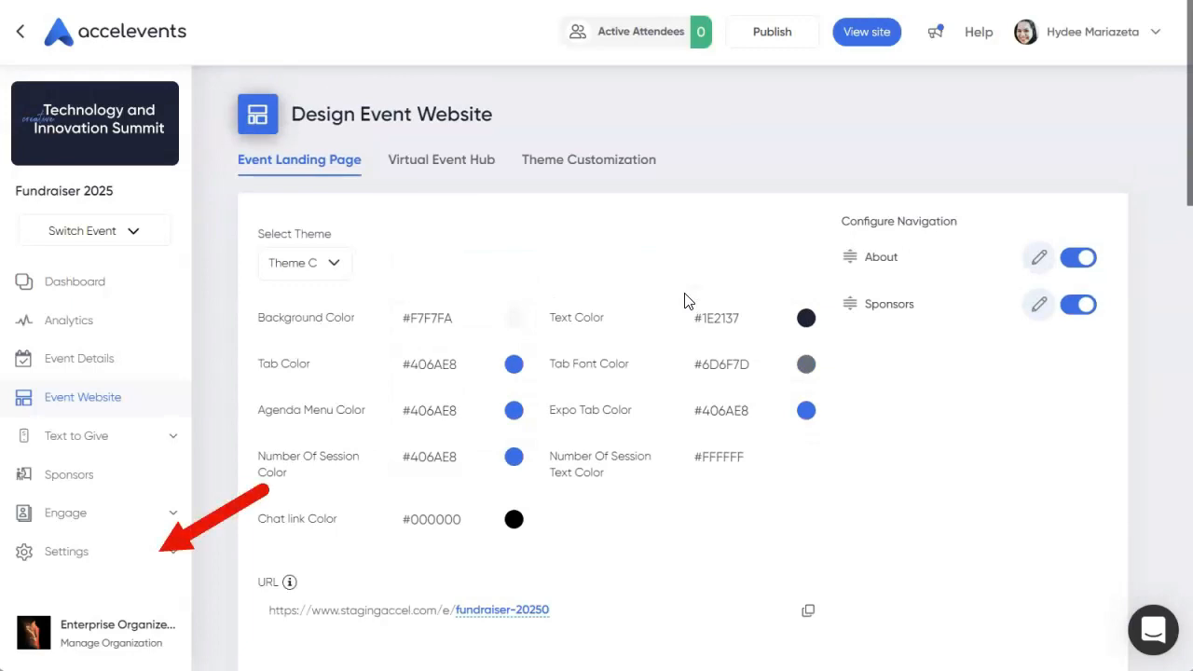
Go to the event's Settings and show the Payment Processing page
{"action": "left_click", "coordinate": [68, 548]}
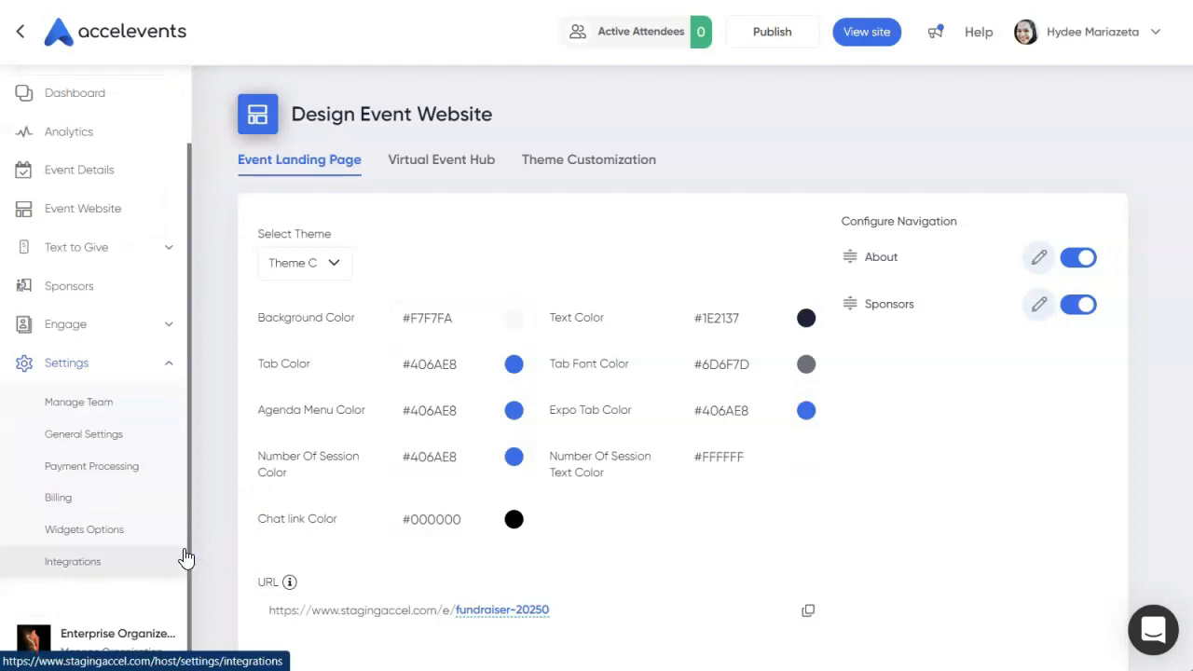
{"action": "left_click", "coordinate": [91, 466]}
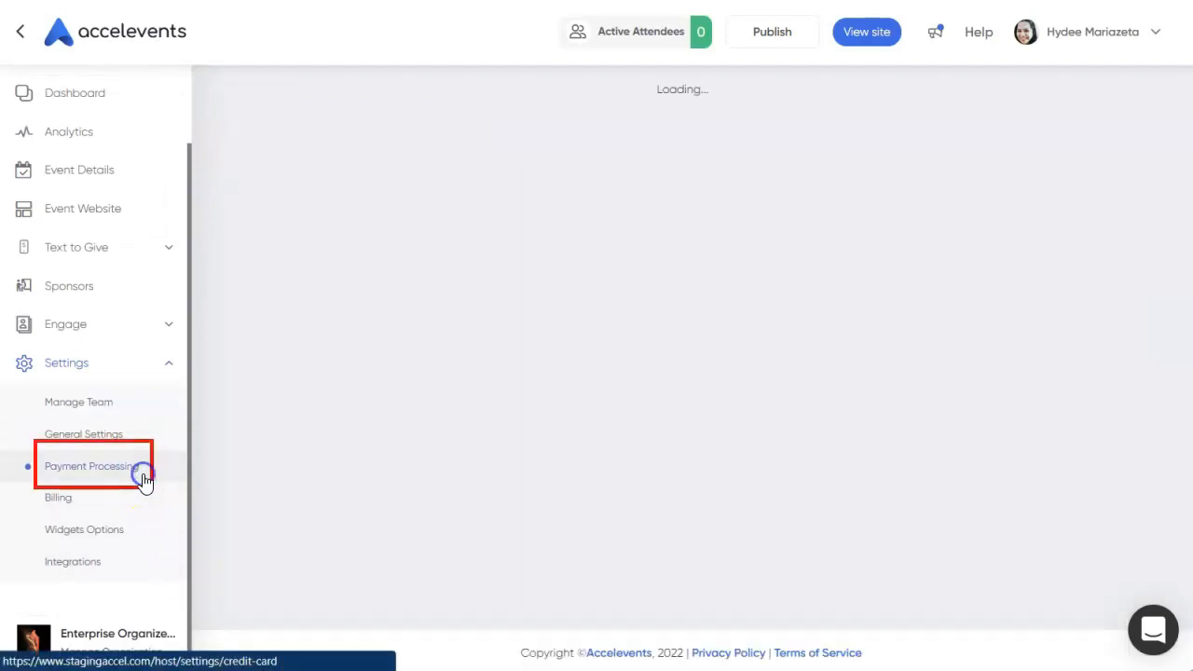
{"action": "left_click", "coordinate": [91, 466]}
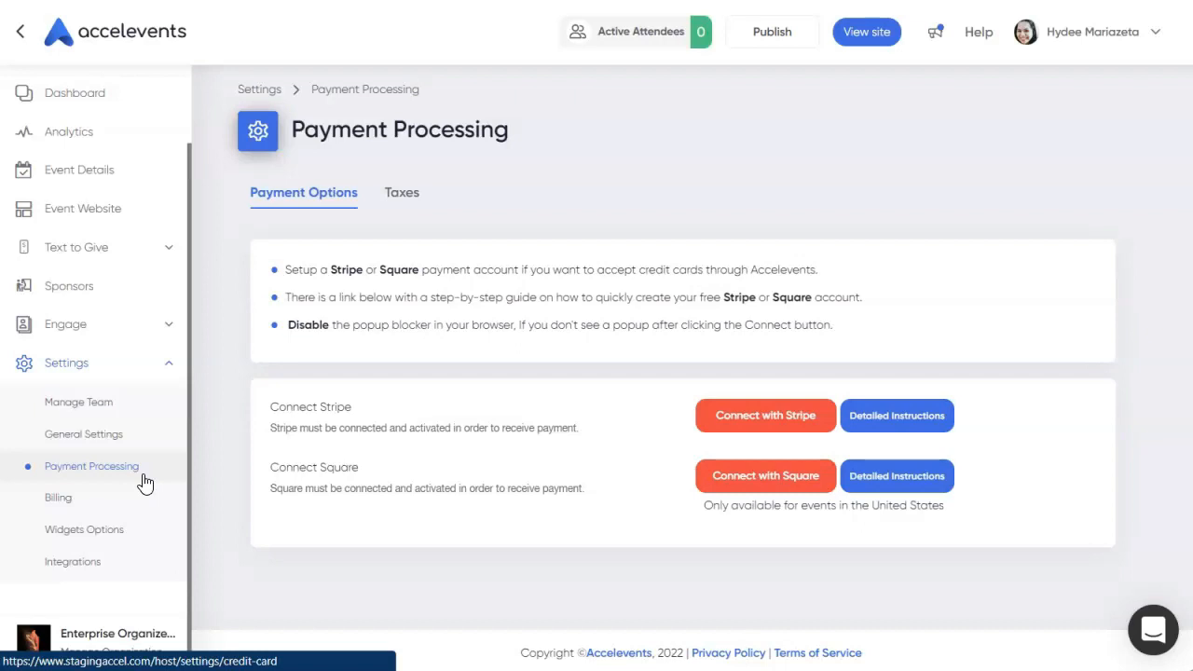
{"action": "mouse_move", "coordinate": [738, 500]}
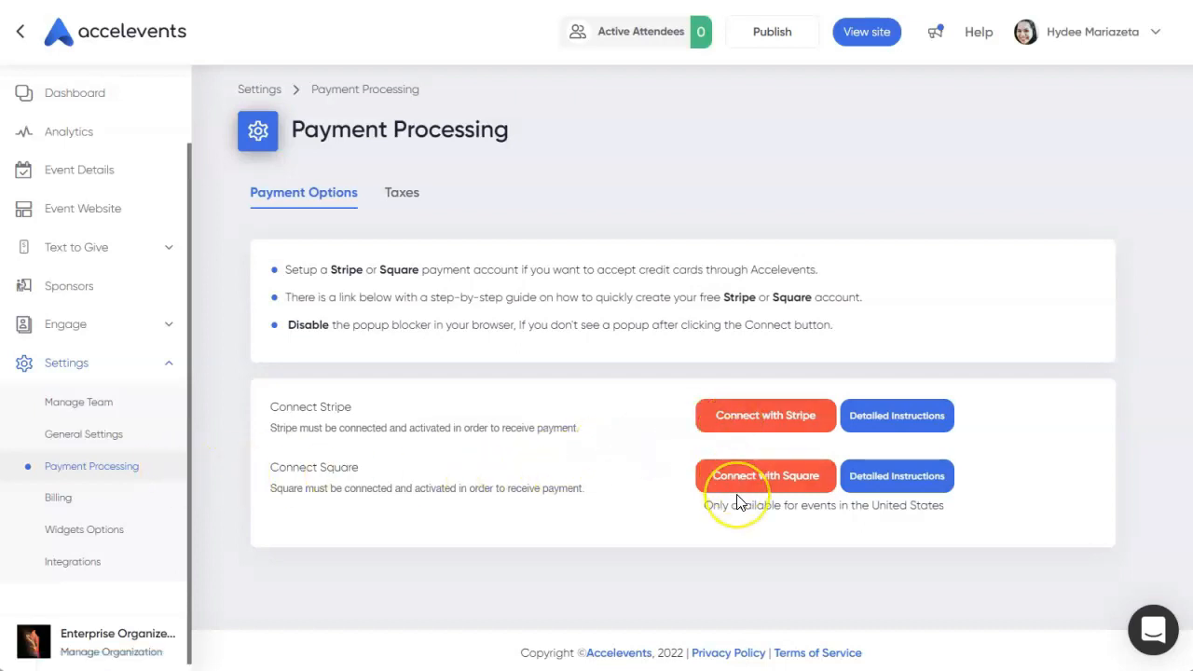
Start Connect with Stripe, then close the Stripe sign-up window
{"action": "left_click", "coordinate": [764, 416]}
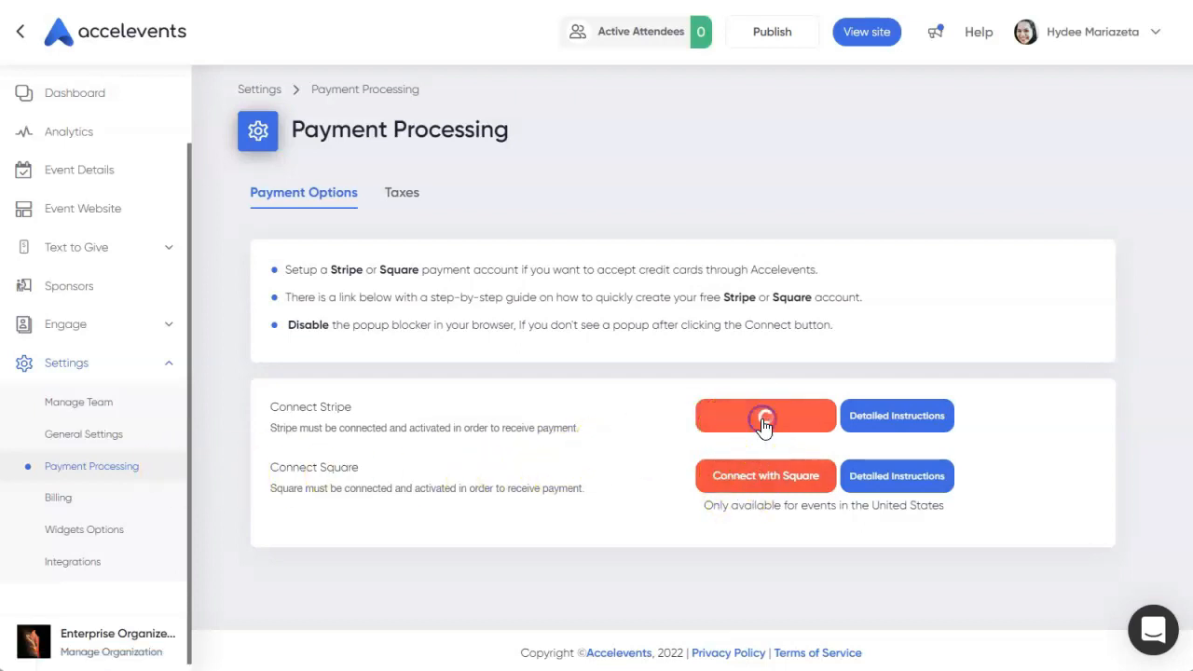
{"action": "left_click", "coordinate": [764, 415]}
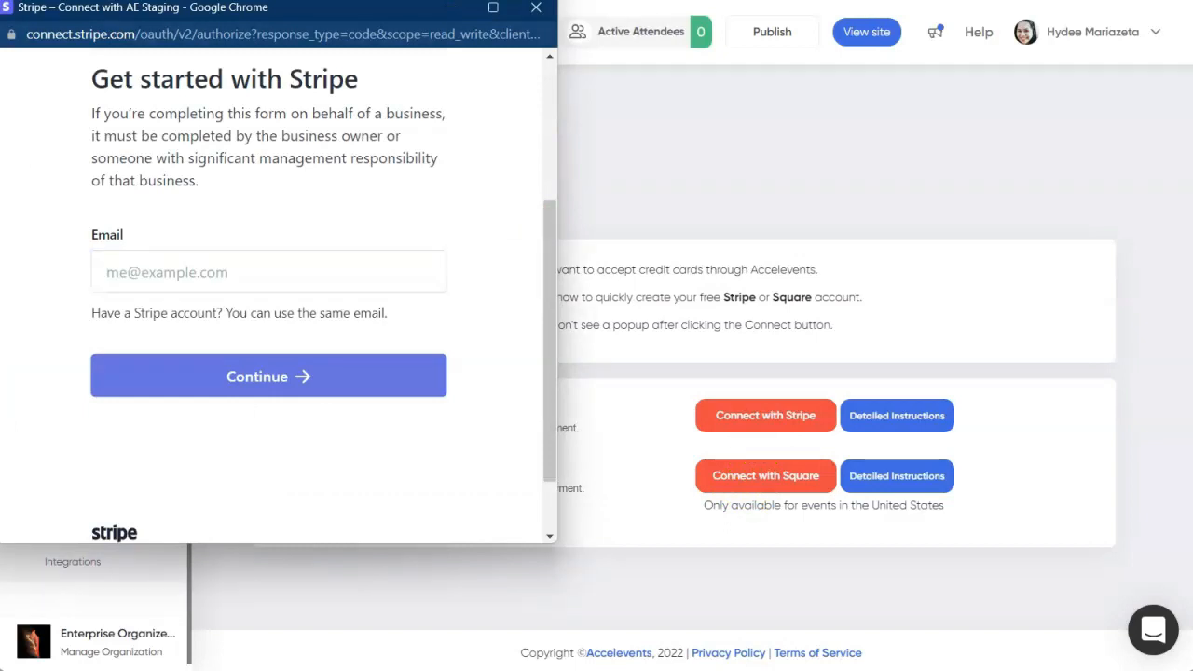
{"action": "left_click", "coordinate": [536, 8]}
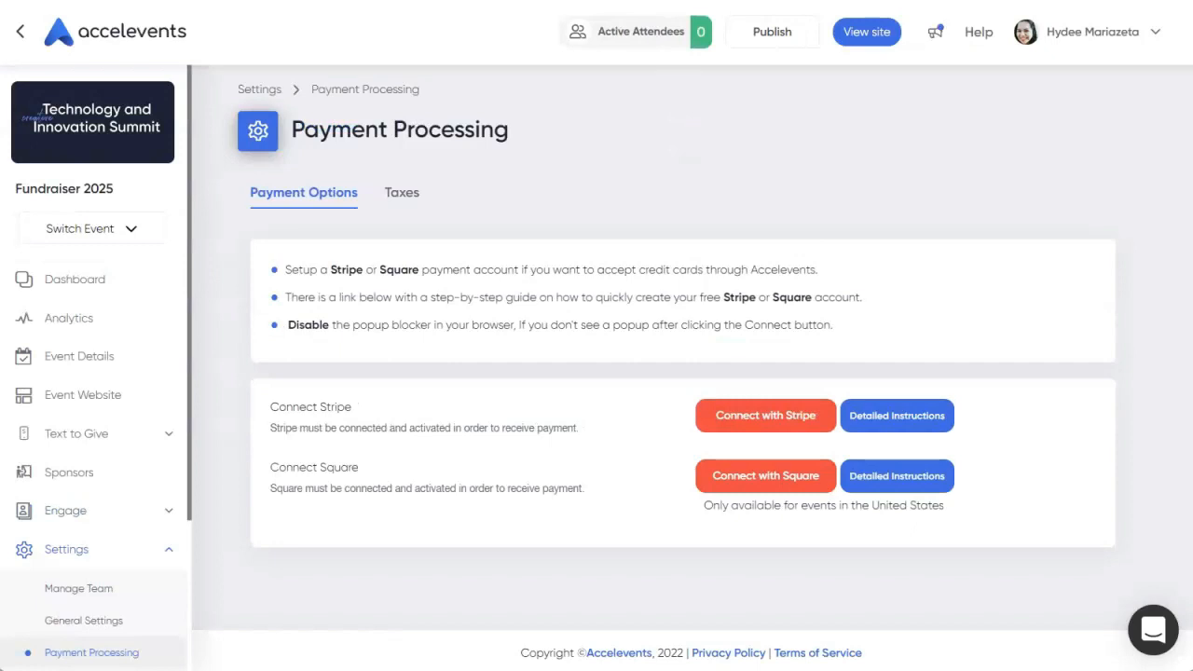
{"action": "scroll", "scroll_direction": "down", "scroll_amount": 3}
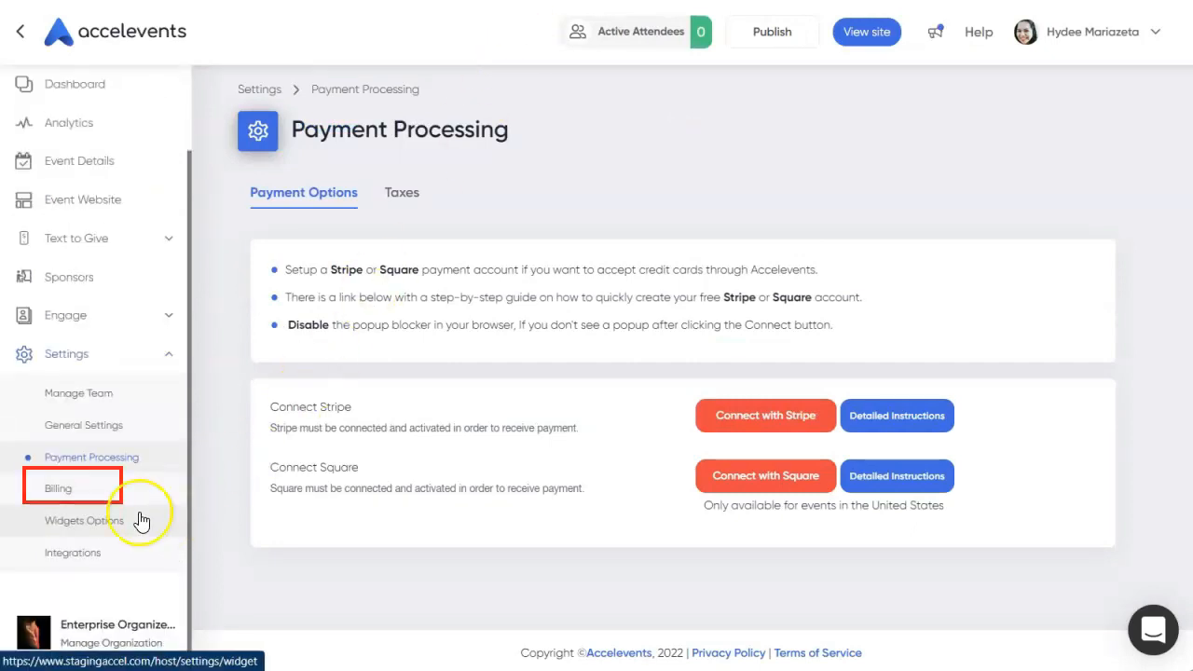
In Billing, add Text to Give, confirm its terms, and pay the $49 to activate it
{"action": "left_click", "coordinate": [58, 488]}
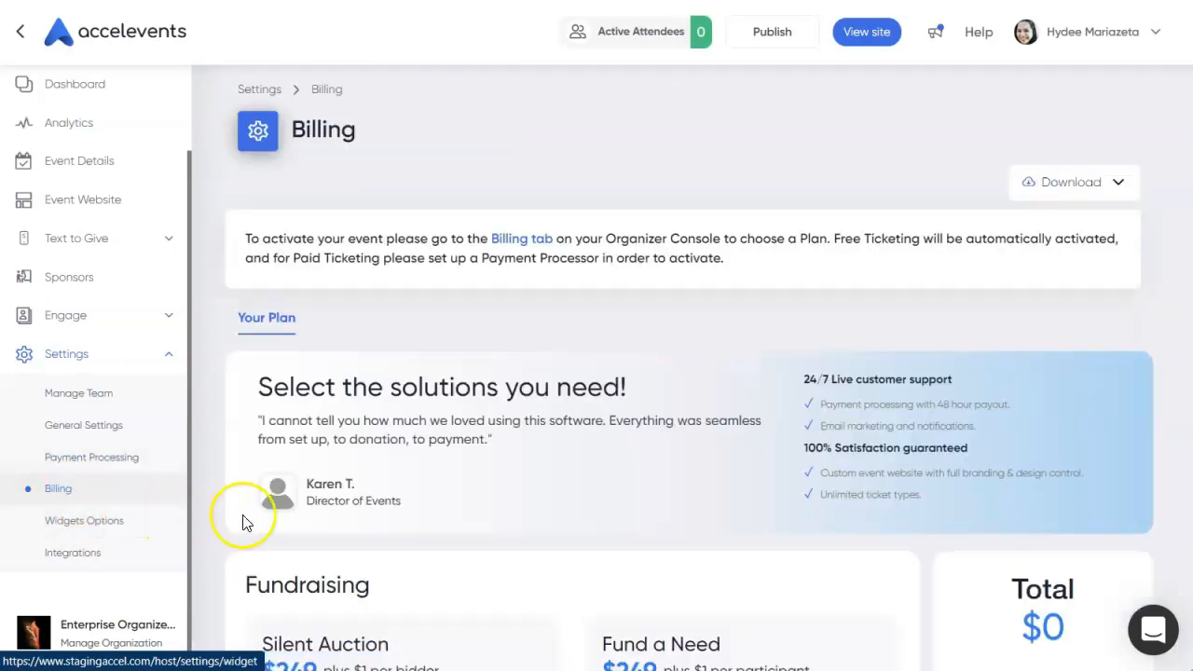
{"action": "left_click", "coordinate": [643, 529]}
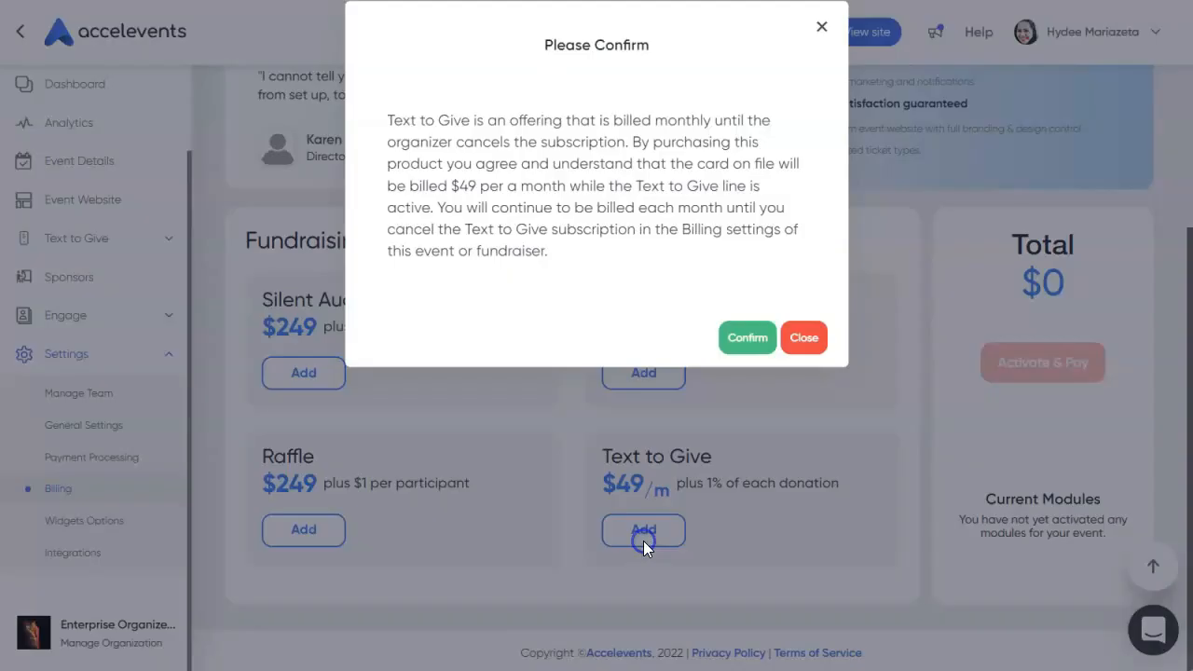
{"action": "left_click", "coordinate": [745, 338]}
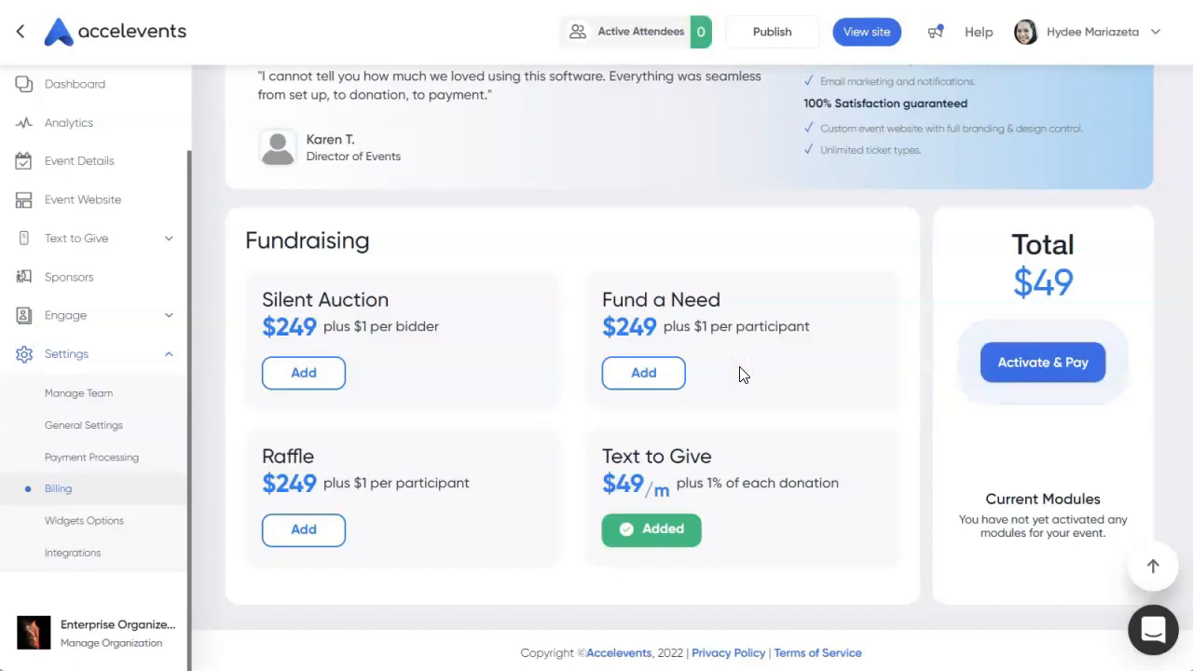
{"action": "left_click", "coordinate": [1042, 362]}
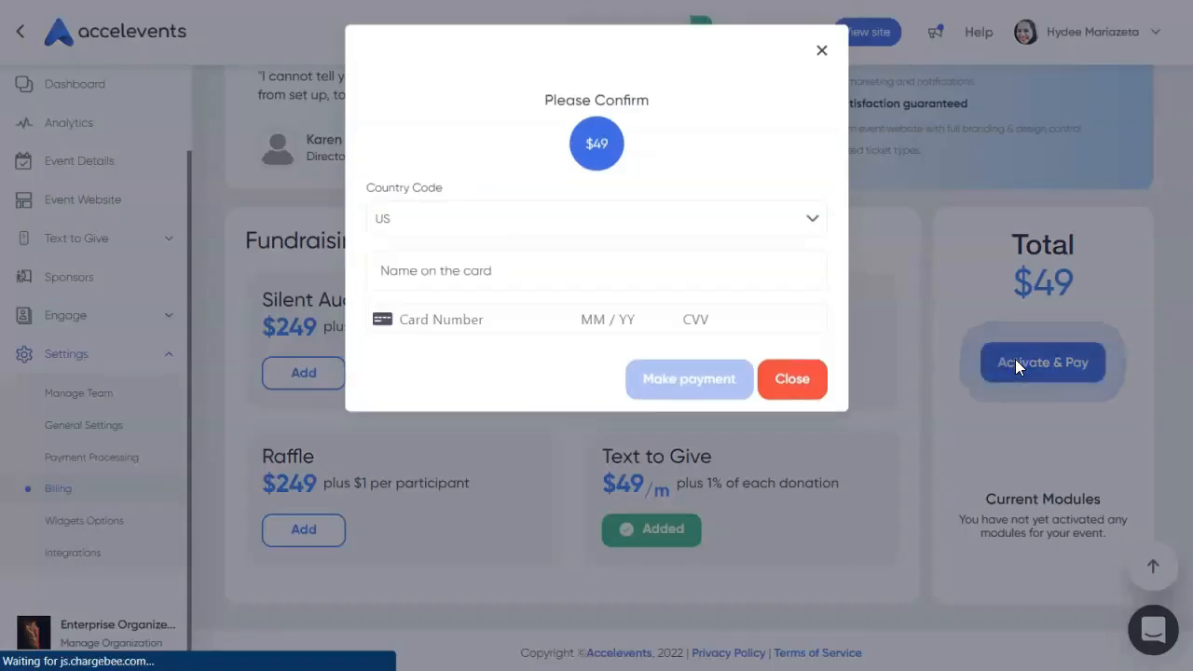
{"action": "left_click", "coordinate": [597, 271]}
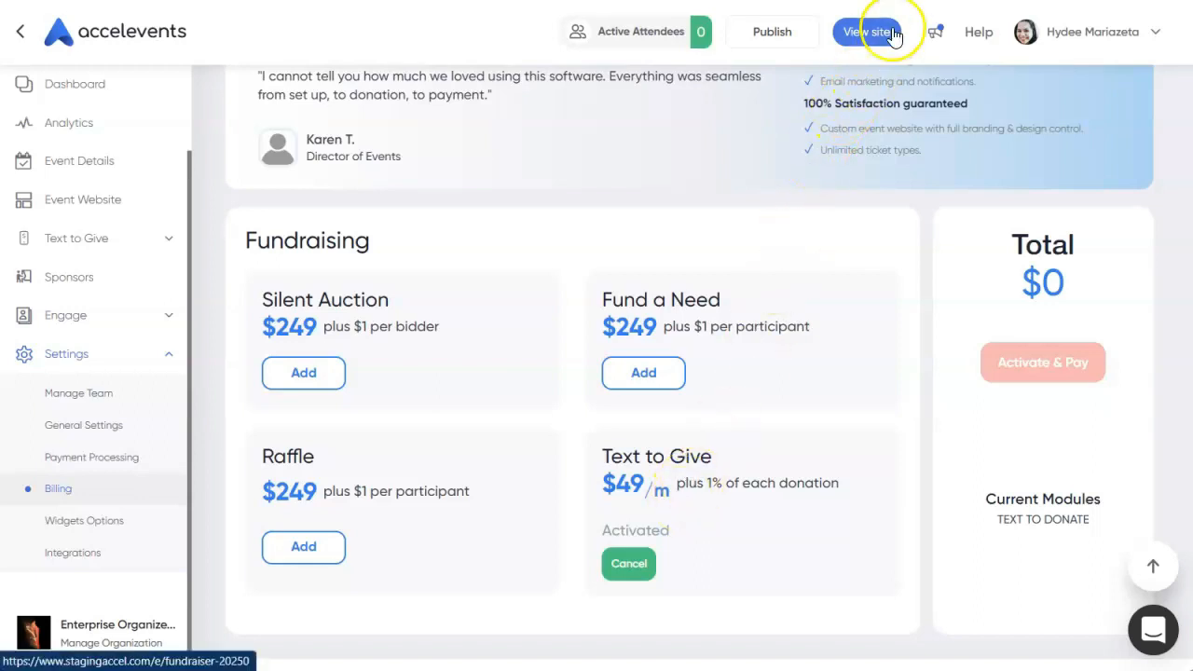
View the public Fundraiser 2025 site and reach its donation form for a $100 gift
{"action": "left_click", "coordinate": [868, 30]}
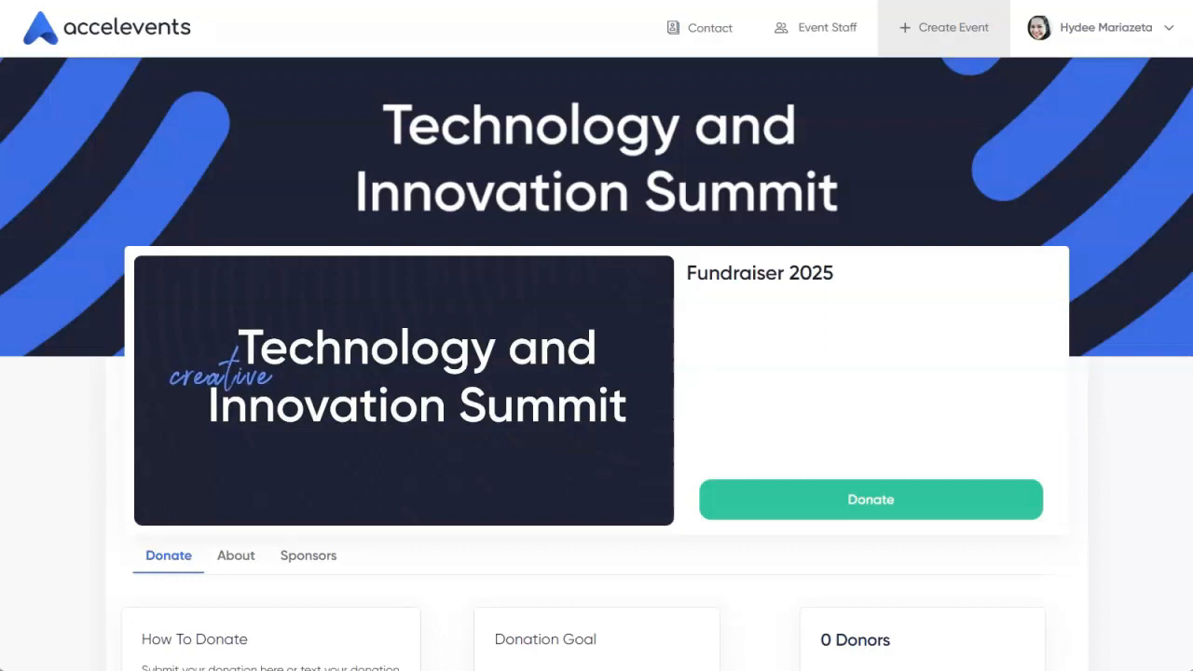
{"action": "scroll", "scroll_direction": "down", "scroll_amount": 3}
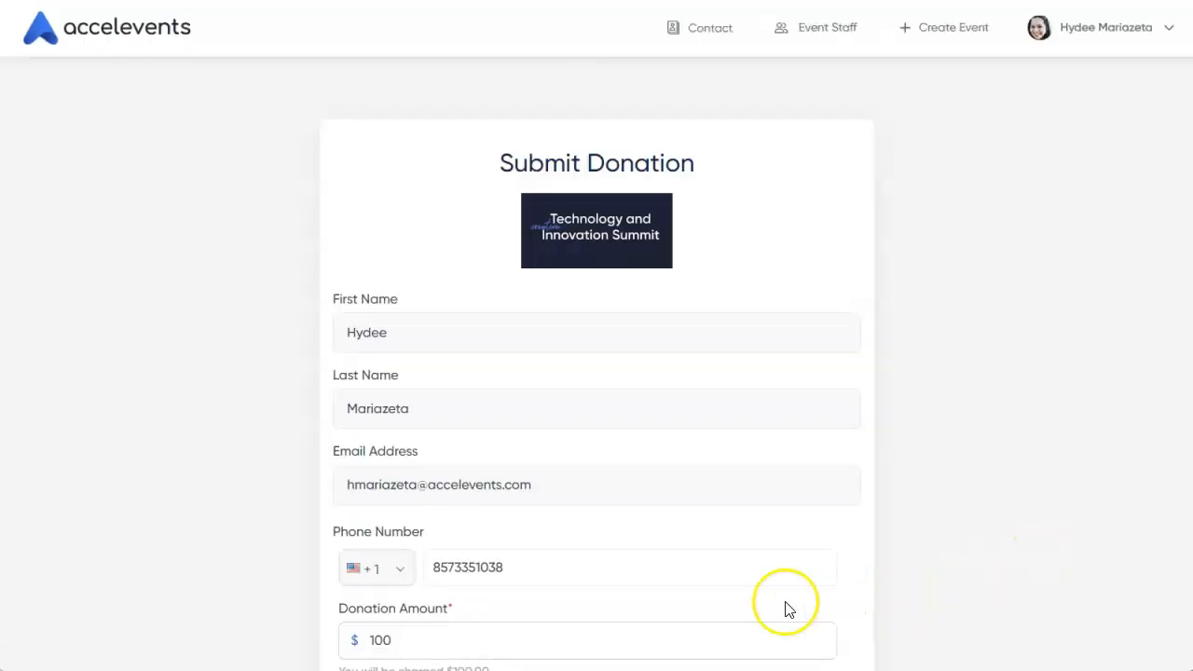
Submit the $100 donation and confirm the $100.00 card charge until Success shows
{"action": "scroll", "scroll_direction": "down", "scroll_amount": 3}
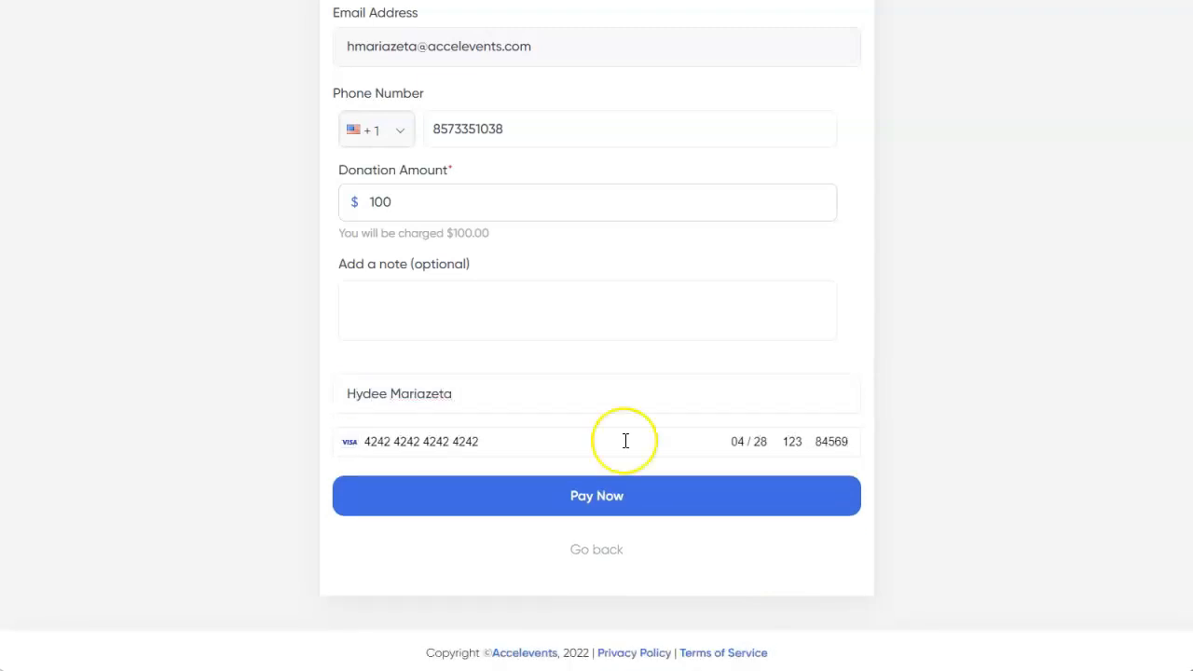
{"action": "left_click", "coordinate": [597, 496]}
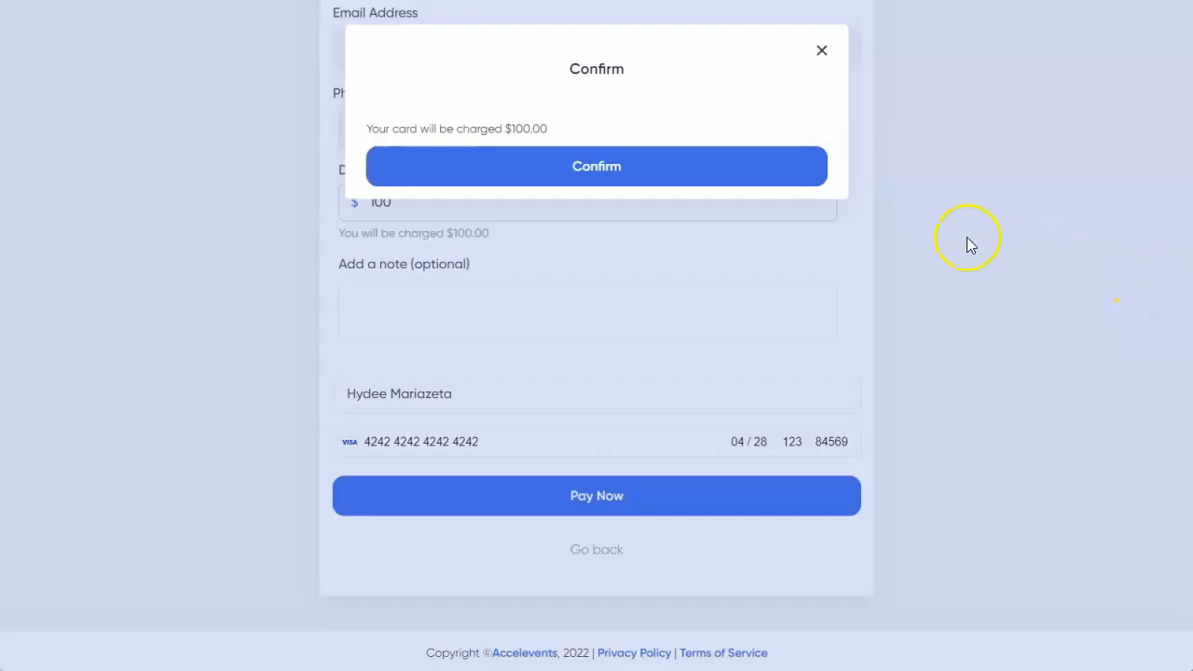
{"action": "left_click", "coordinate": [597, 166]}
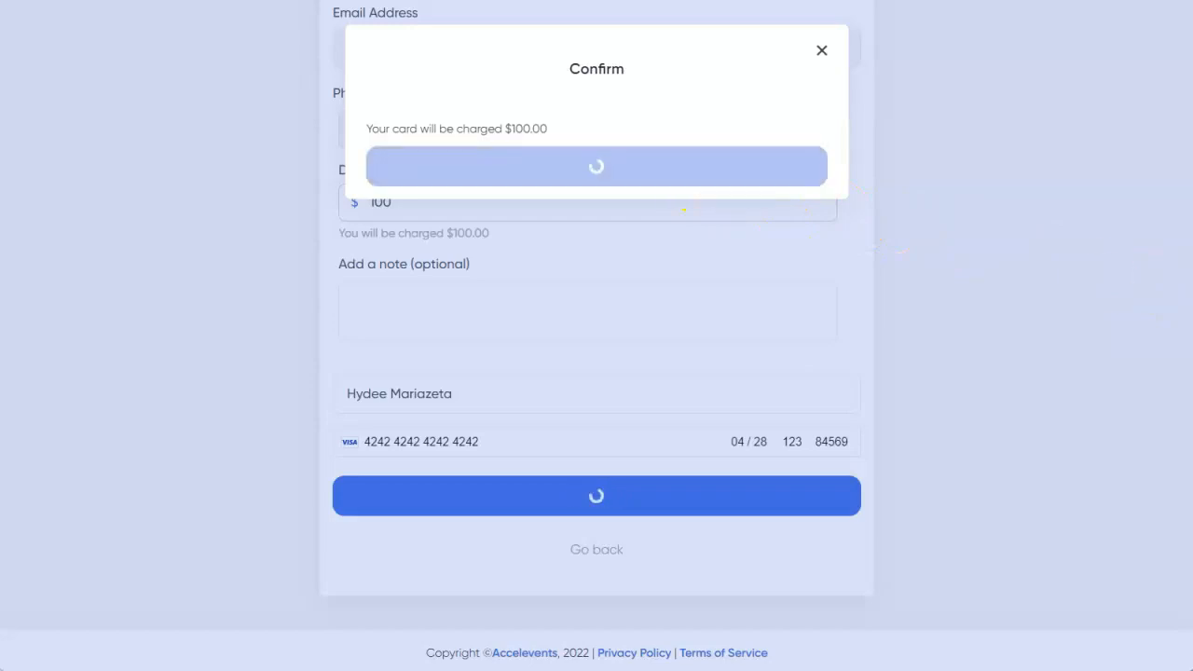
{"action": "left_click", "coordinate": [596, 166]}
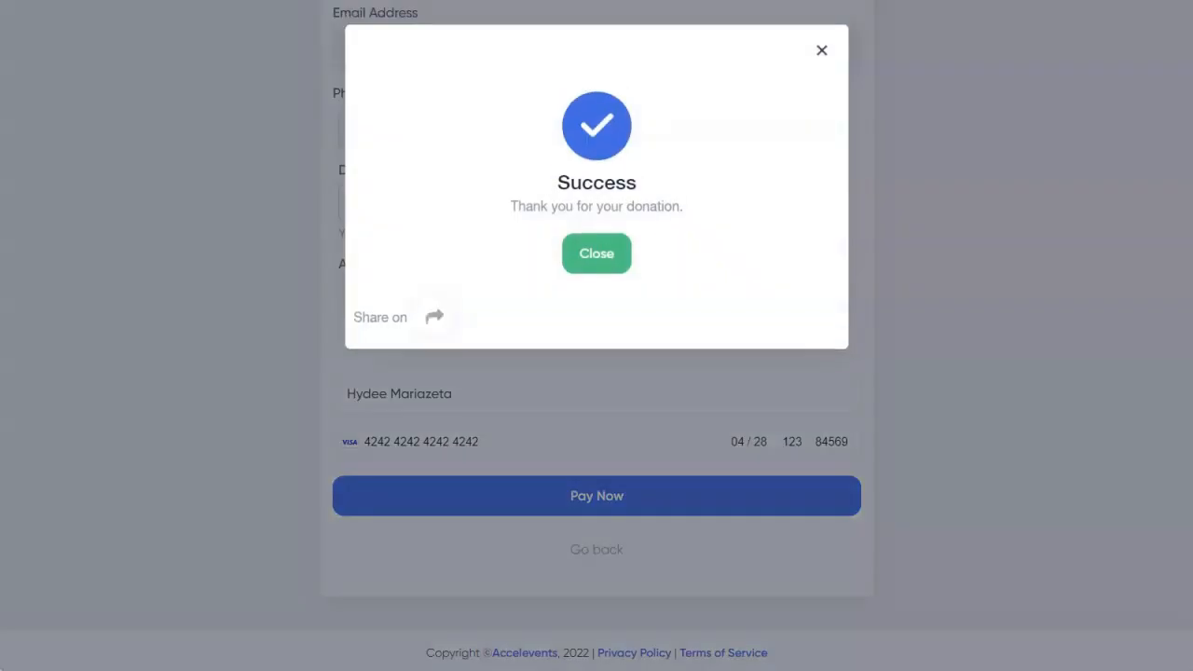